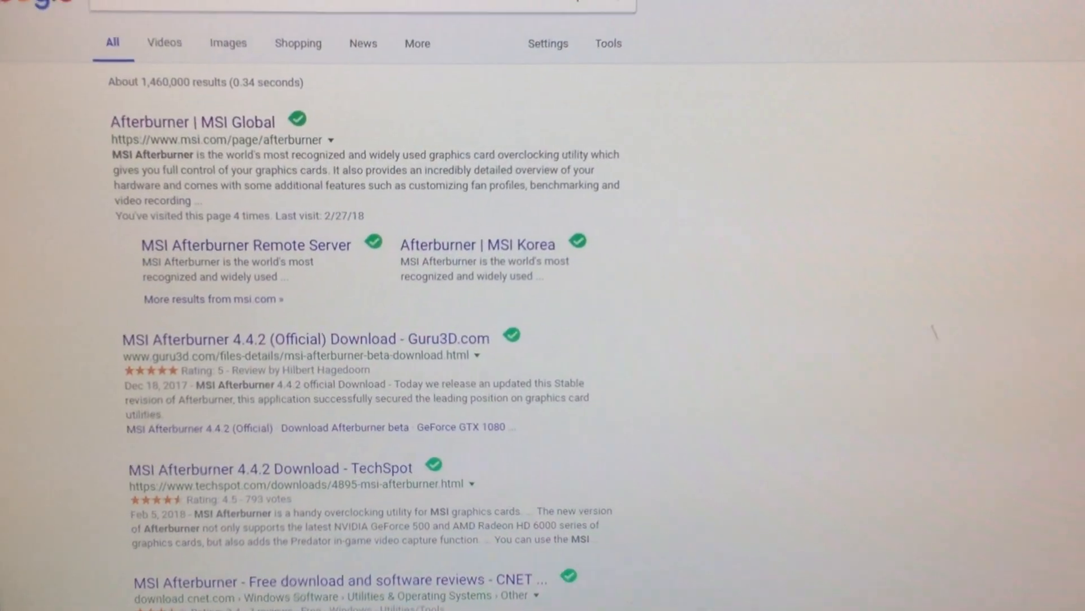
Scroll the search results and go to the official 'Afterburner | MSI Global' page.
{"action": "scroll", "scroll_direction": "down", "scroll_amount": 3}
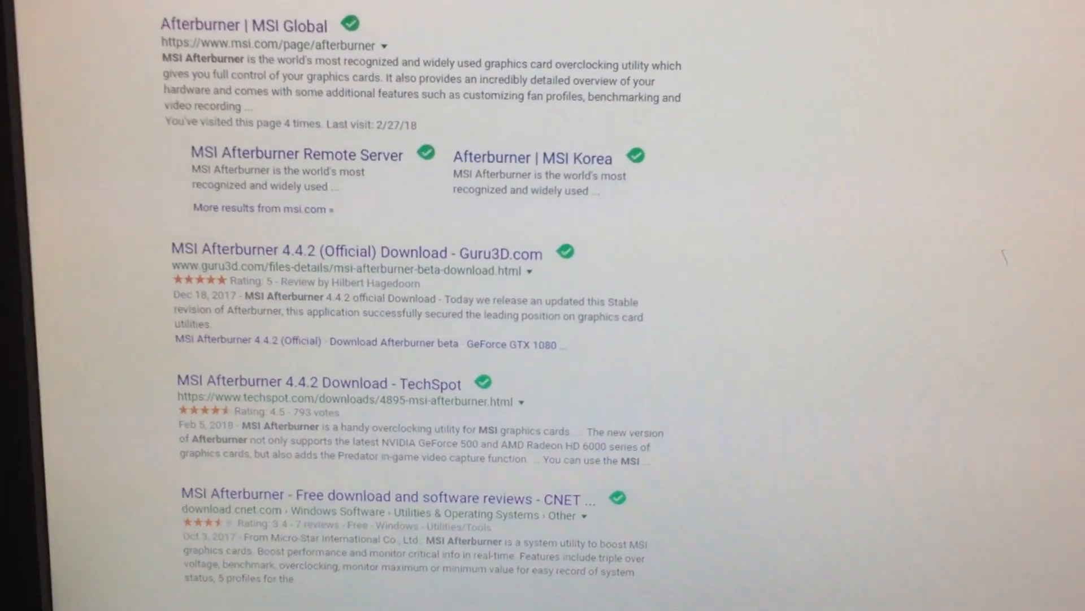
{"action": "scroll", "scroll_direction": "up", "scroll_amount": 3}
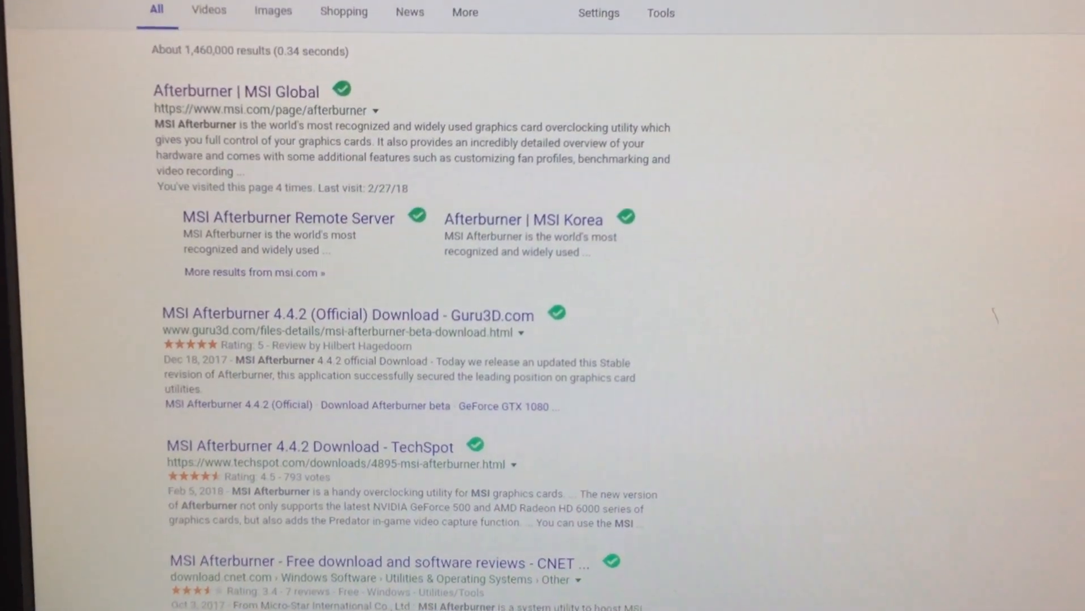
{"action": "scroll", "scroll_direction": "up", "scroll_amount": 3}
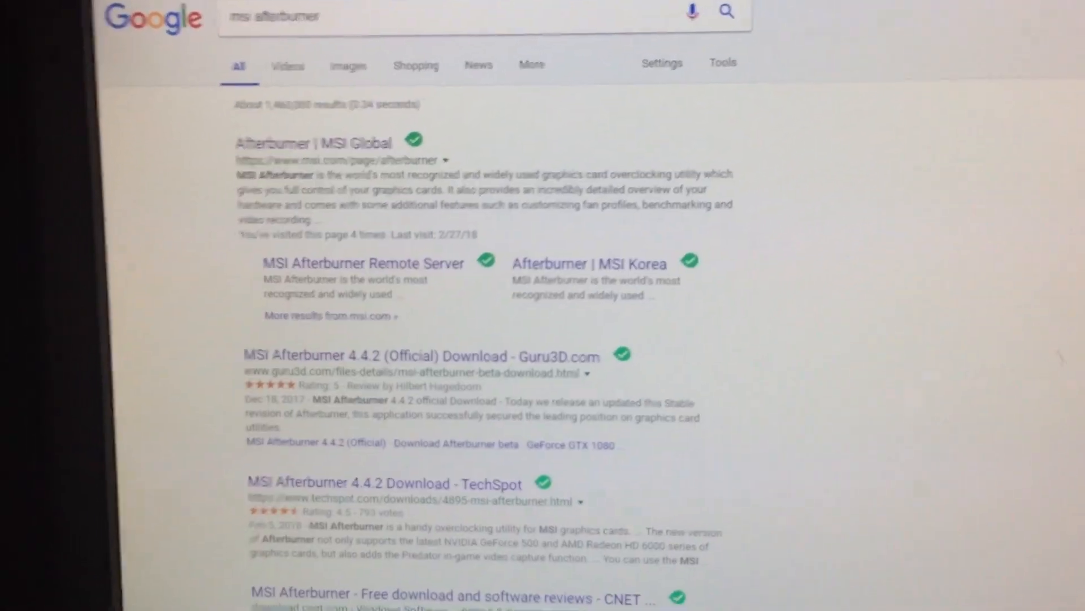
{"action": "scroll", "scroll_direction": "up", "scroll_amount": 3}
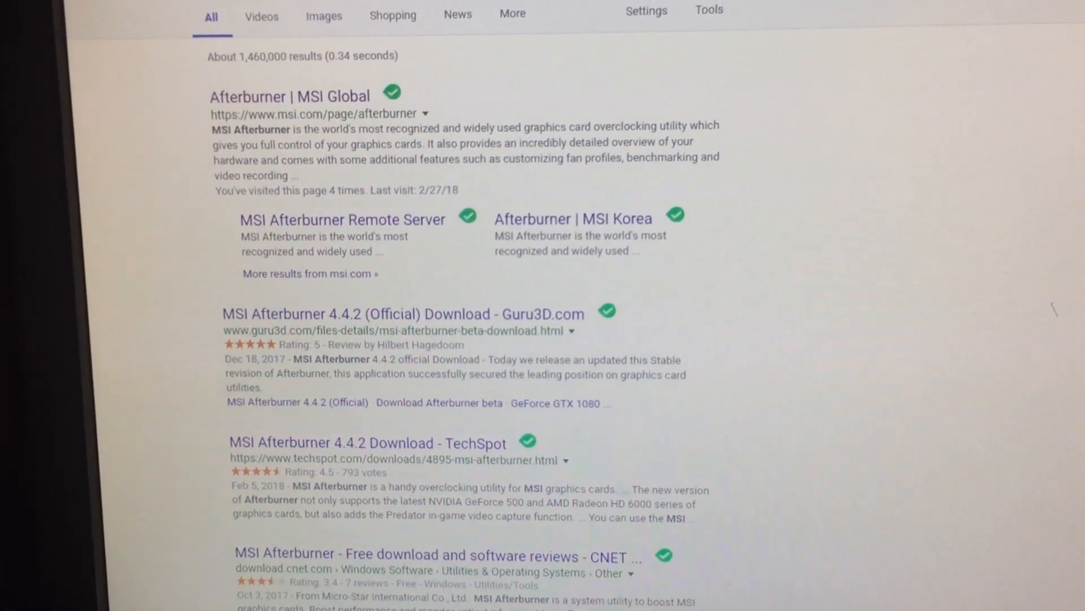
{"action": "scroll", "scroll_direction": "up", "scroll_amount": 3}
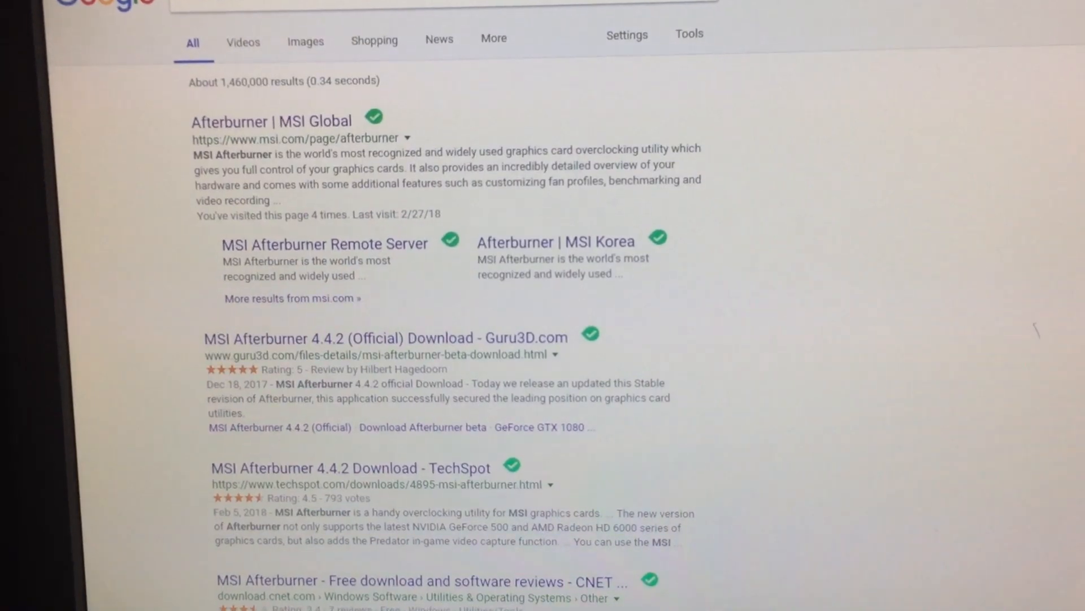
{"action": "scroll", "scroll_direction": "up", "scroll_amount": 3}
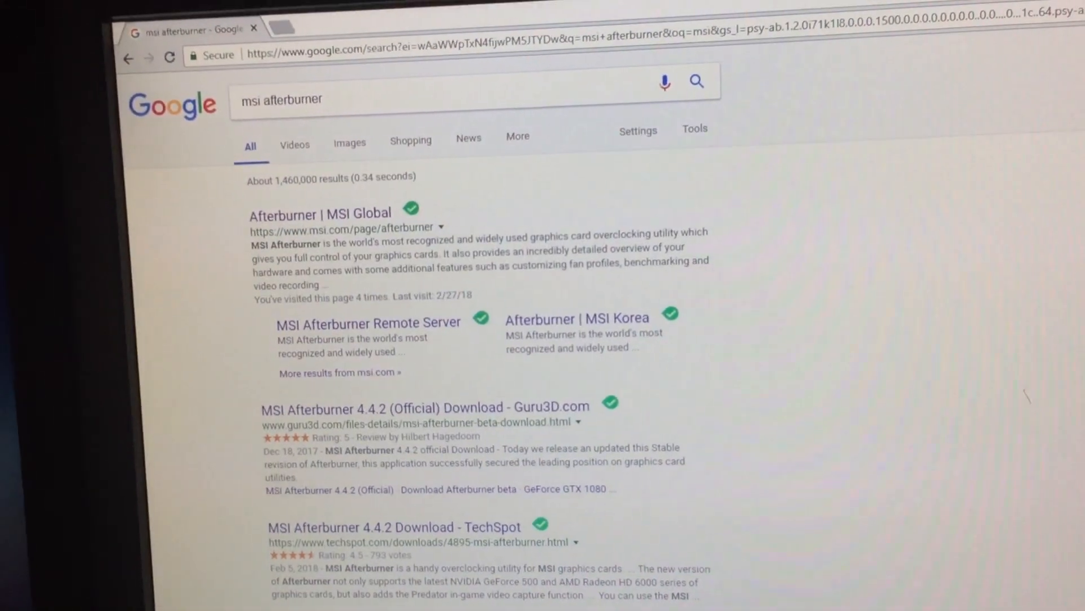
{"action": "scroll", "scroll_direction": "down", "scroll_amount": 3}
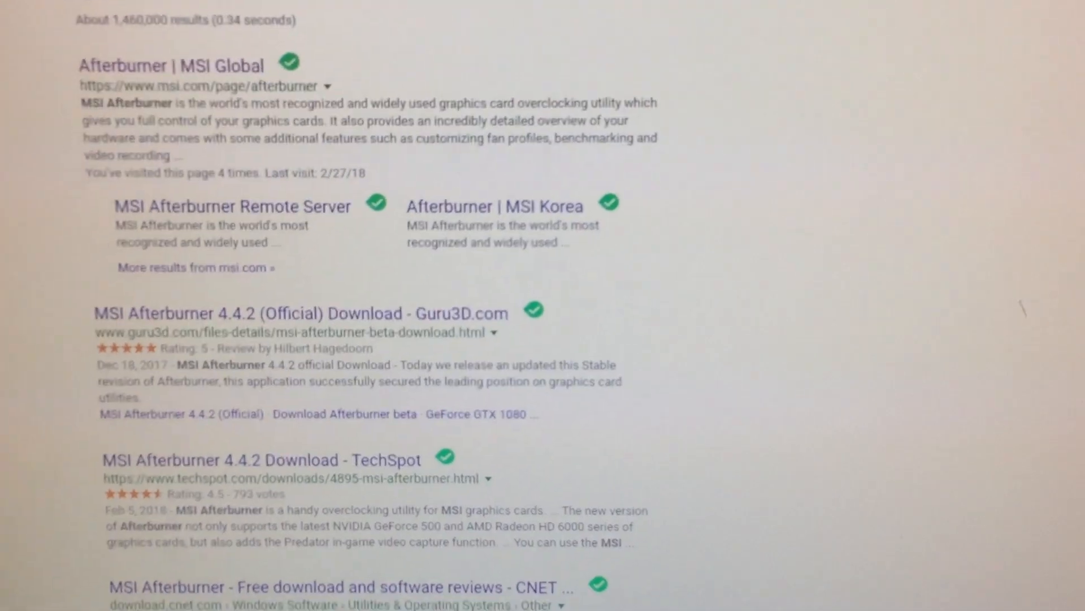
{"action": "scroll", "scroll_direction": "down", "scroll_amount": 3}
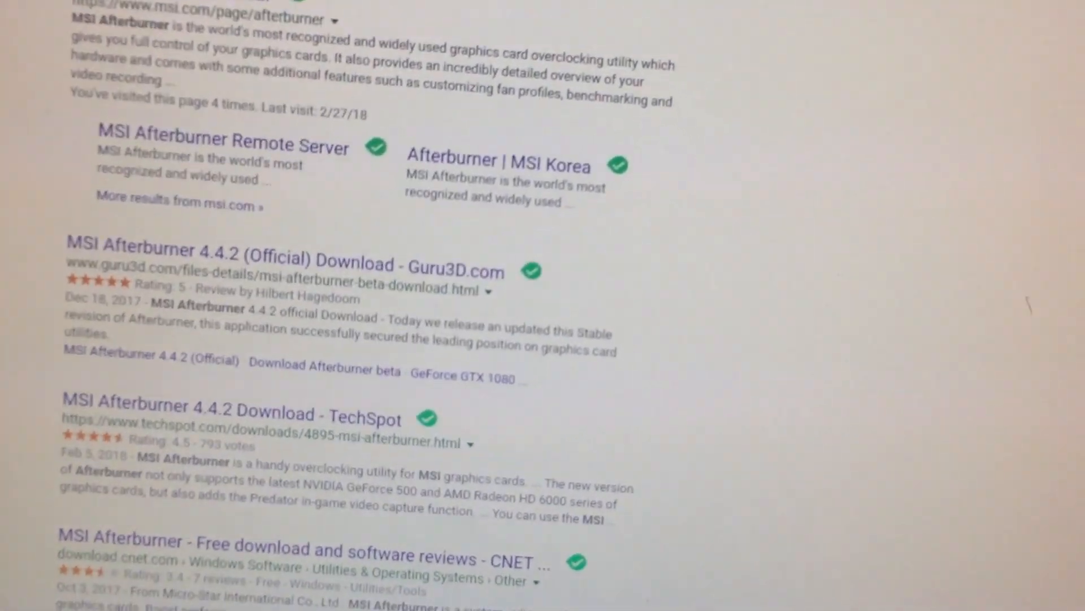
{"action": "scroll", "scroll_direction": "up", "scroll_amount": 3}
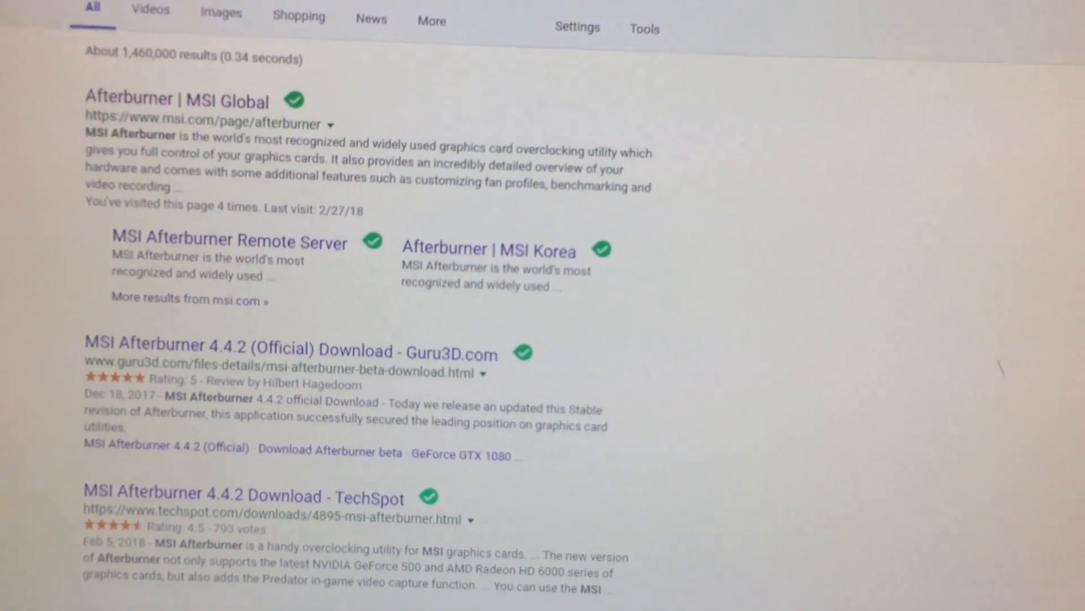
{"action": "scroll", "scroll_direction": "down", "scroll_amount": 3}
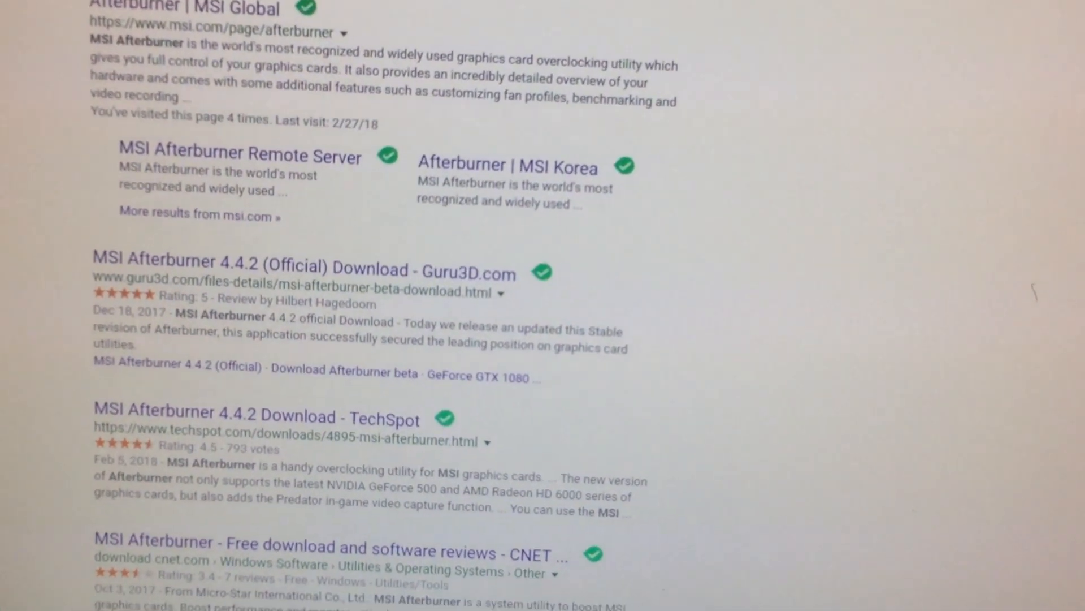
{"action": "scroll", "scroll_direction": "up", "scroll_amount": 3}
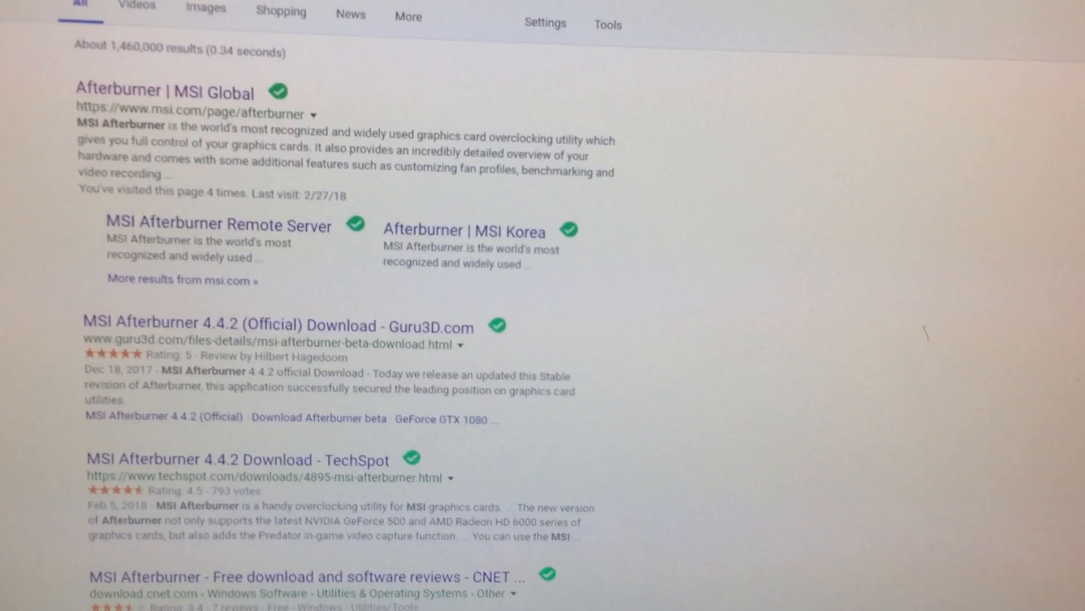
{"action": "scroll", "scroll_direction": "up", "scroll_amount": 3}
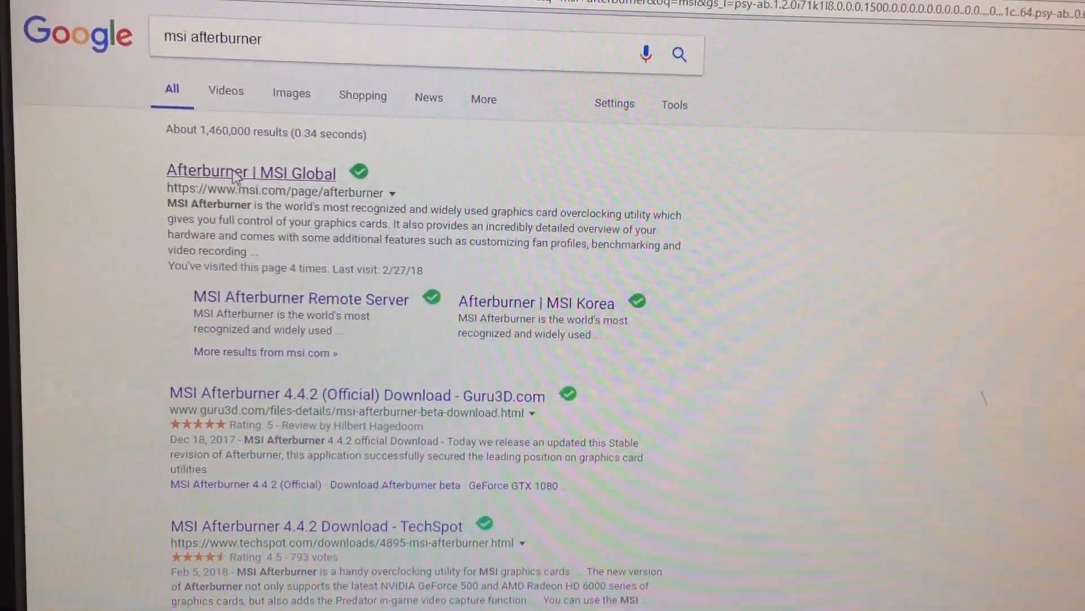
{"action": "left_click", "coordinate": [250, 172]}
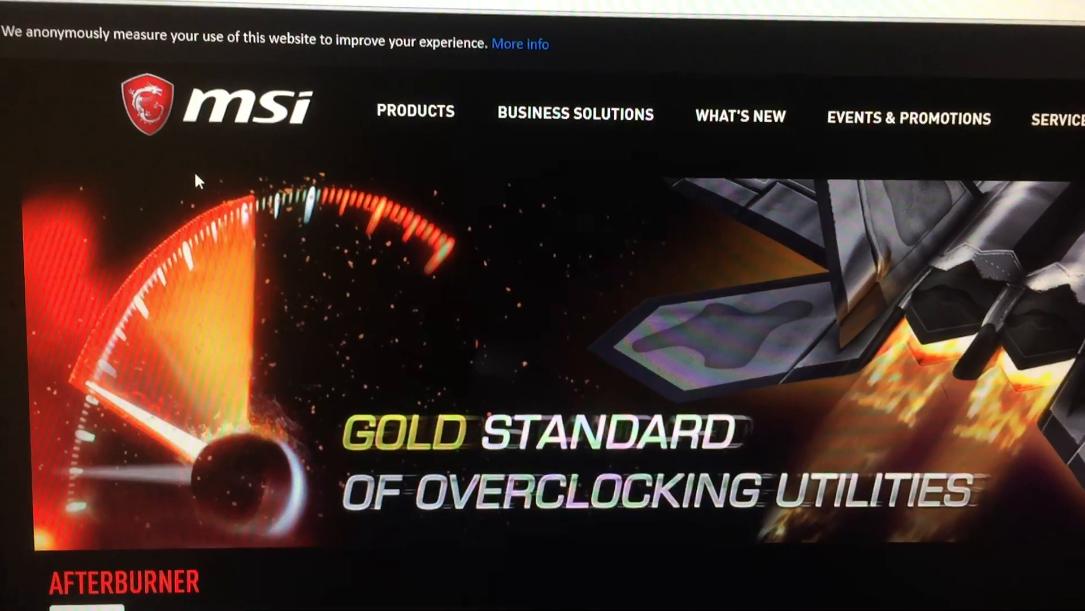
Scroll the Afterburner page and switch to its Downloads section listing MSI Afterburner.
{"action": "scroll", "scroll_direction": "down", "scroll_amount": 3}
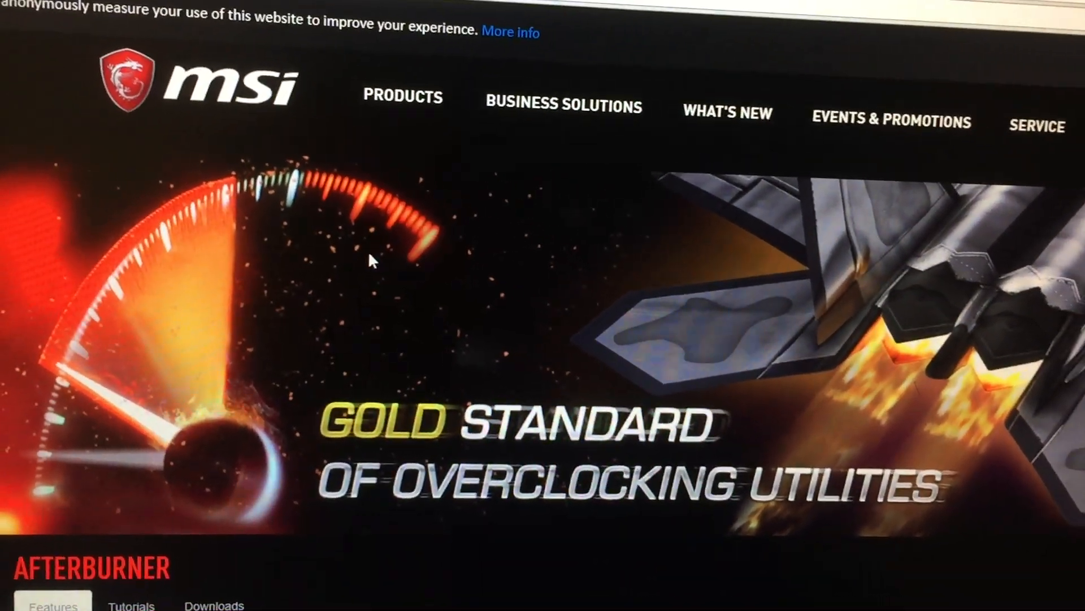
{"action": "scroll", "scroll_direction": "down", "scroll_amount": 3}
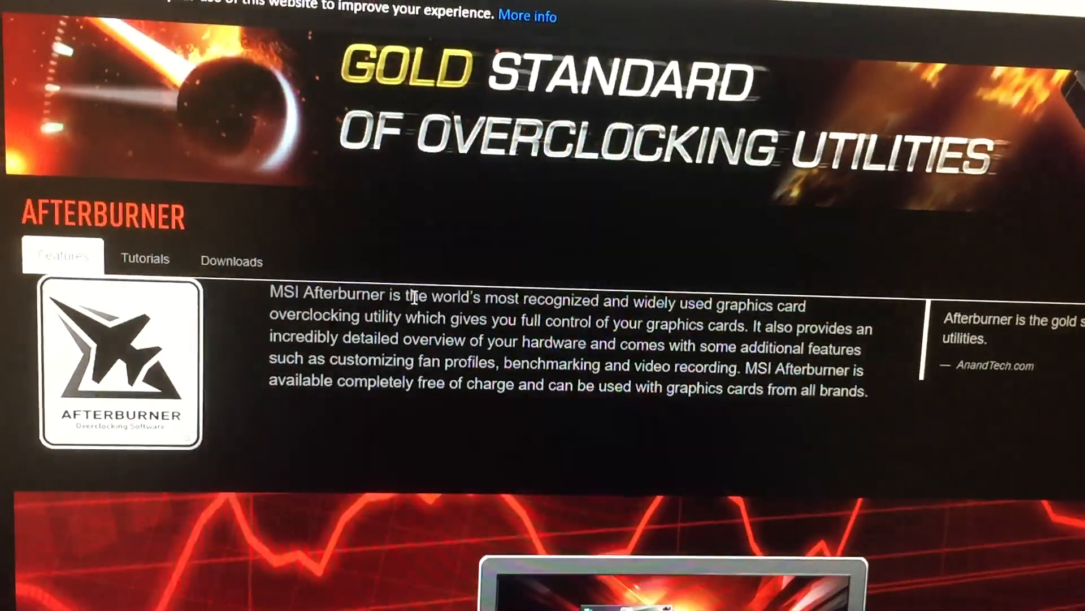
{"action": "scroll", "scroll_direction": "down", "scroll_amount": 3}
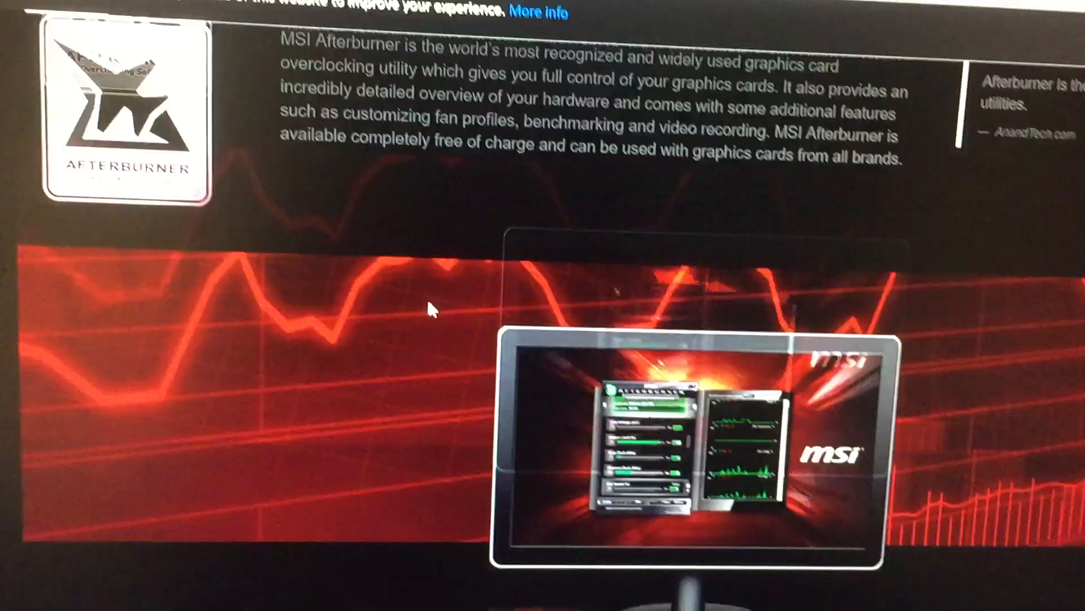
{"action": "scroll", "scroll_direction": "up", "scroll_amount": 3}
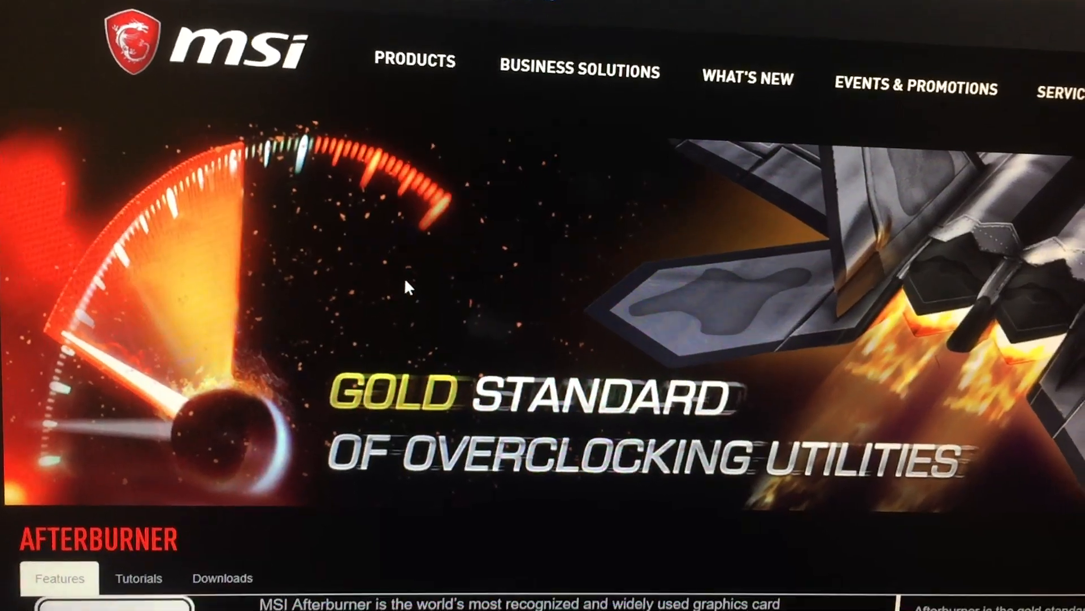
{"action": "scroll", "scroll_direction": "down", "scroll_amount": 3}
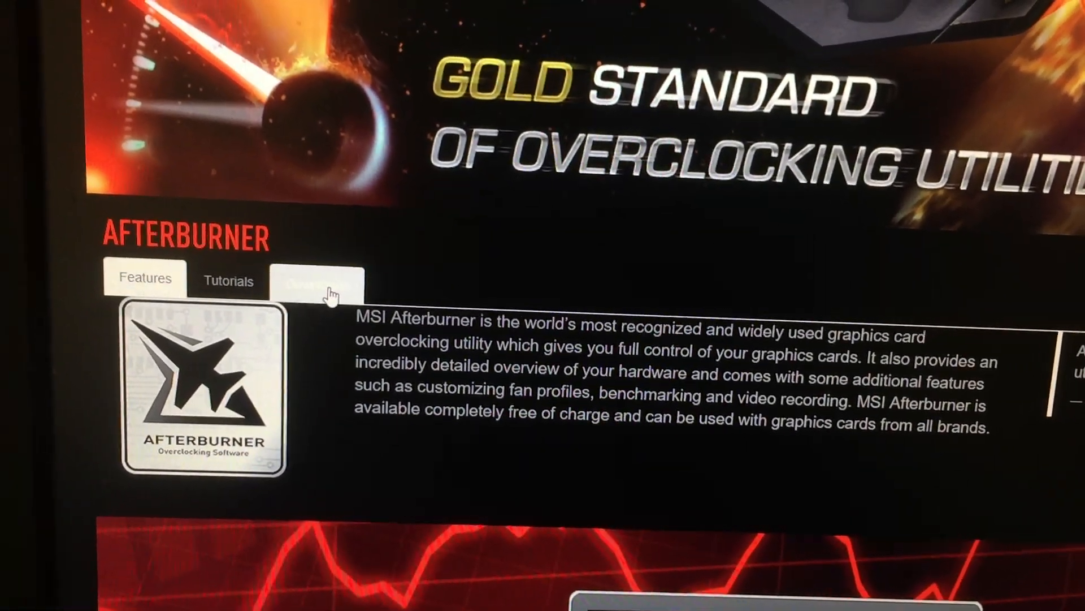
{"action": "left_click", "coordinate": [317, 285]}
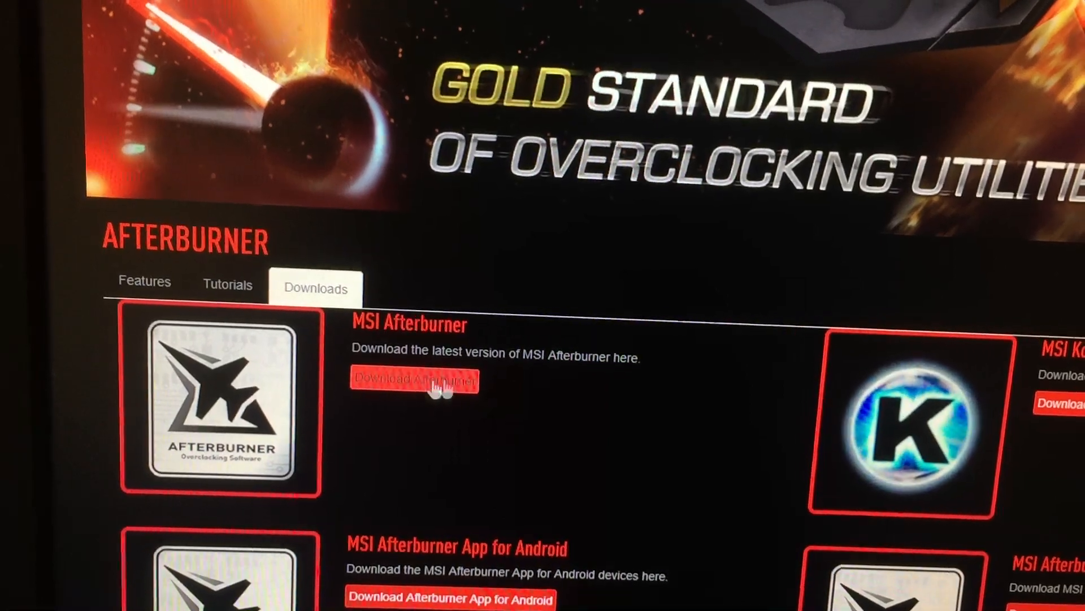